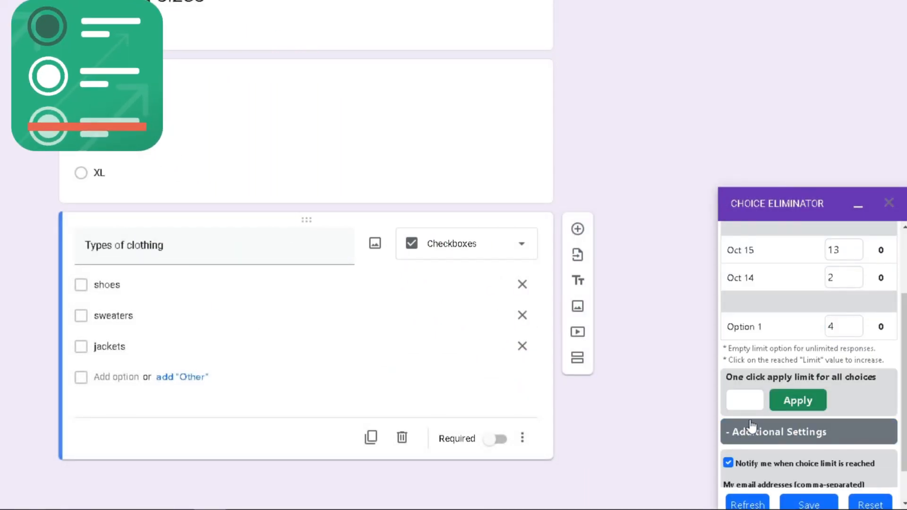
Title the form 'Clothing sizes' and bring up the installed add-ons list.
scroll(down, 3)
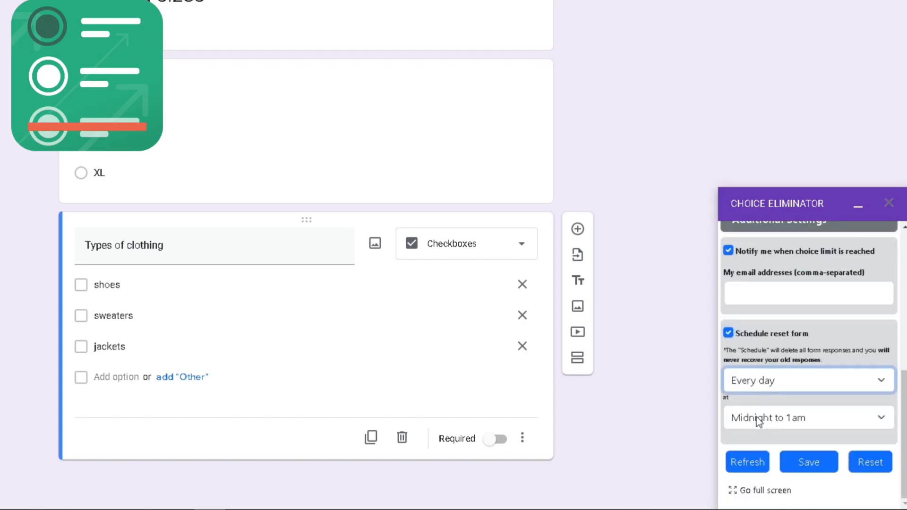
click(808, 418)
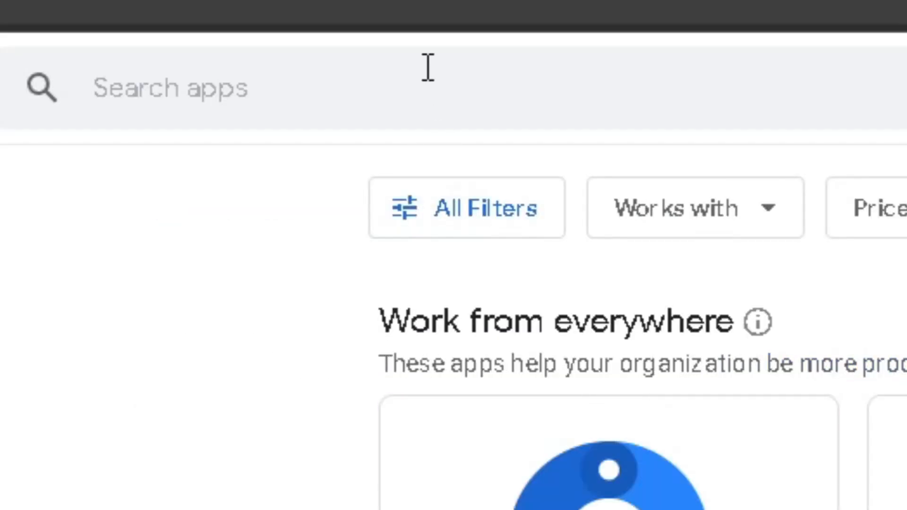
text(Choice eliminator for go)
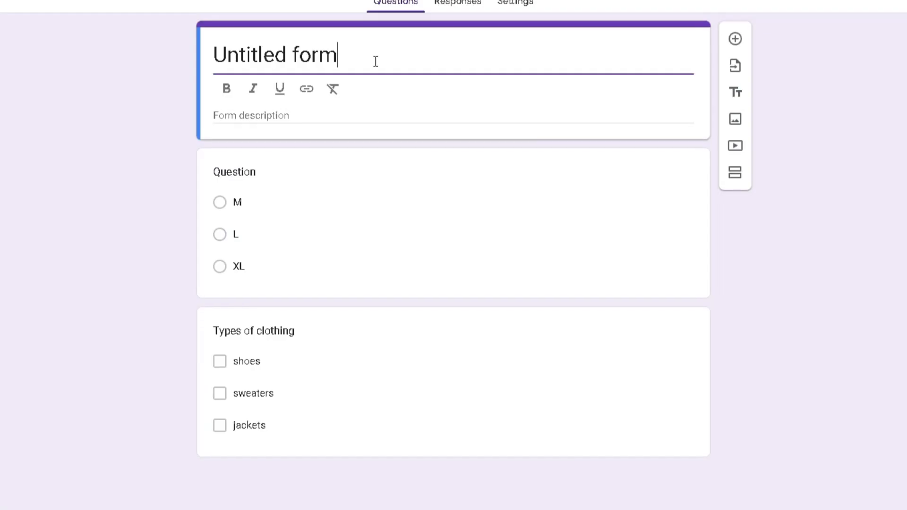
text(Clothing z)
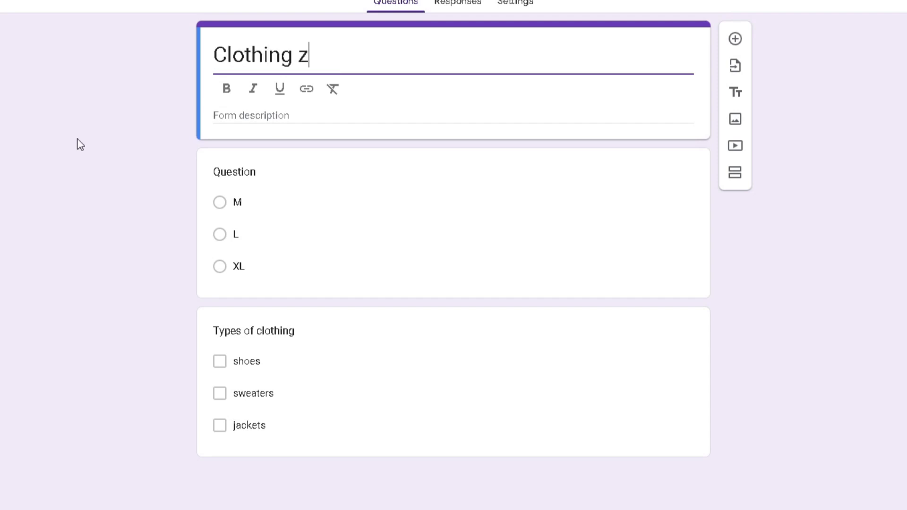
text(izes)
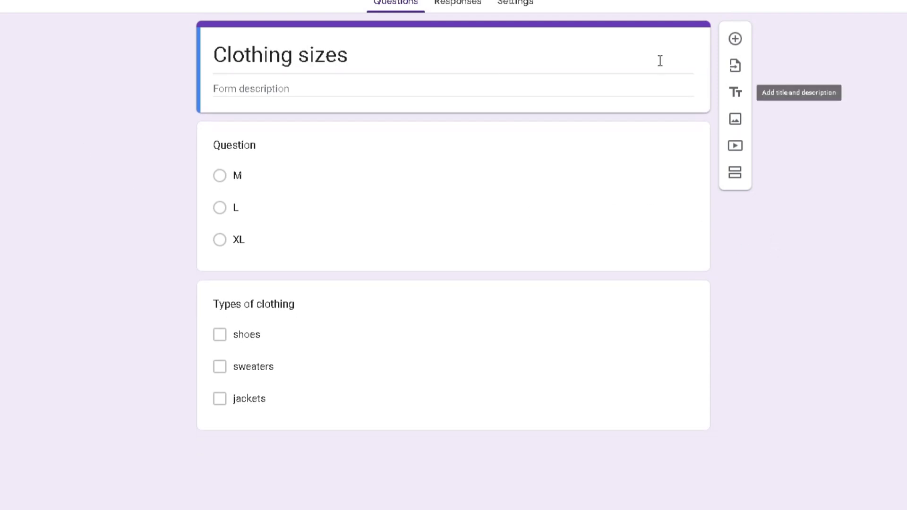
click(332, 45)
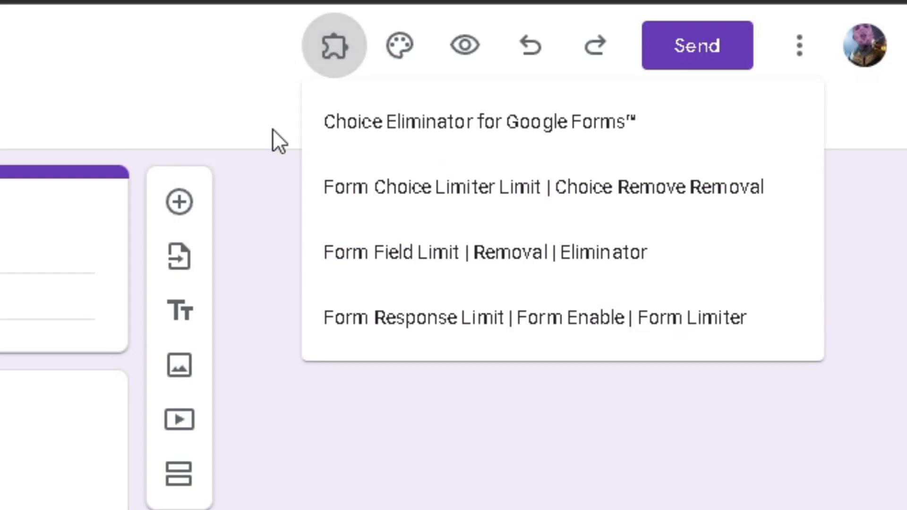
Launch Choice Eliminator's Configure sidebar showing each option's limit and response count.
click(477, 120)
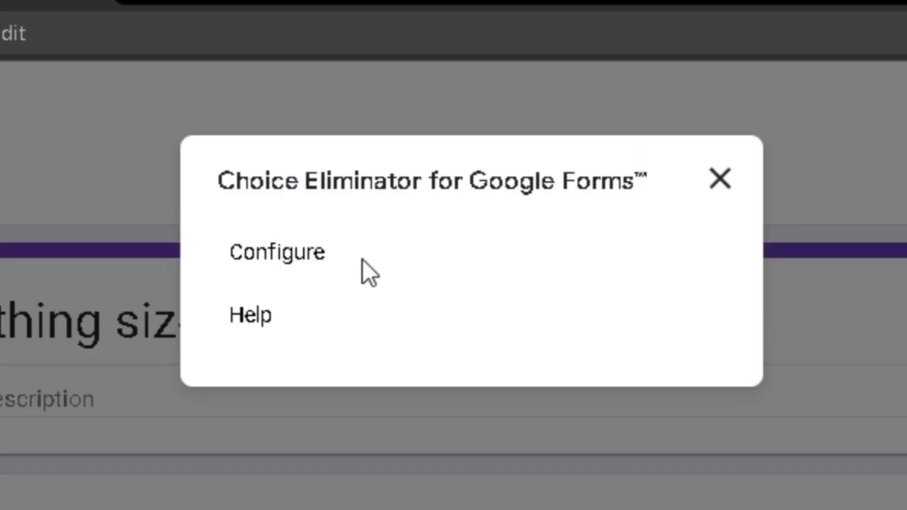
click(277, 251)
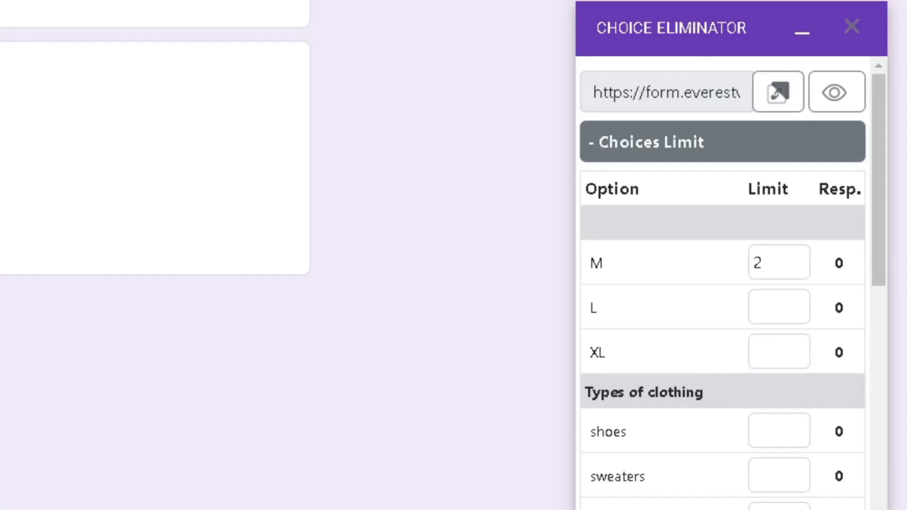
scroll(down, 3)
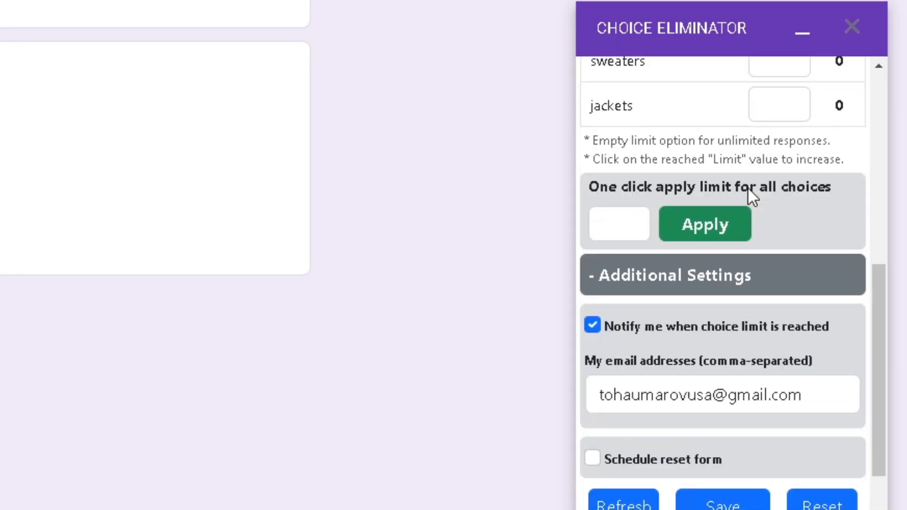
scroll(down, 3)
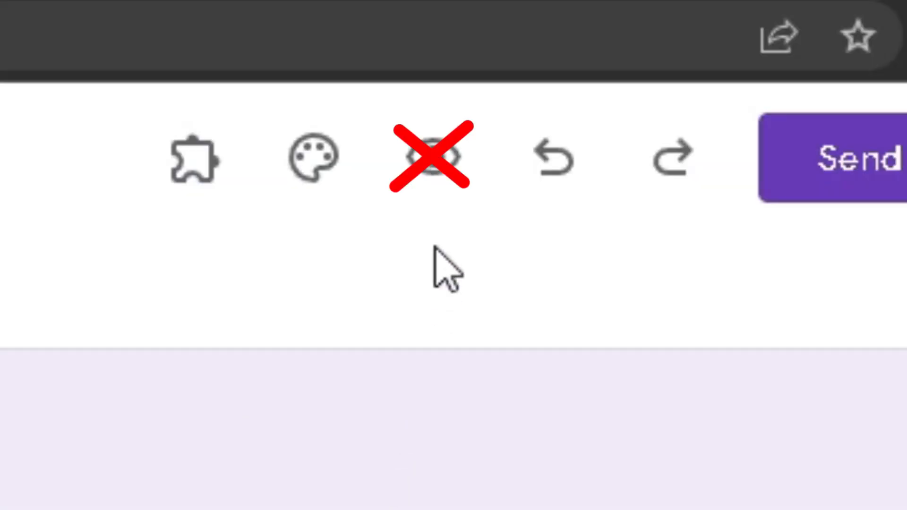
mouse_move(411, 26)
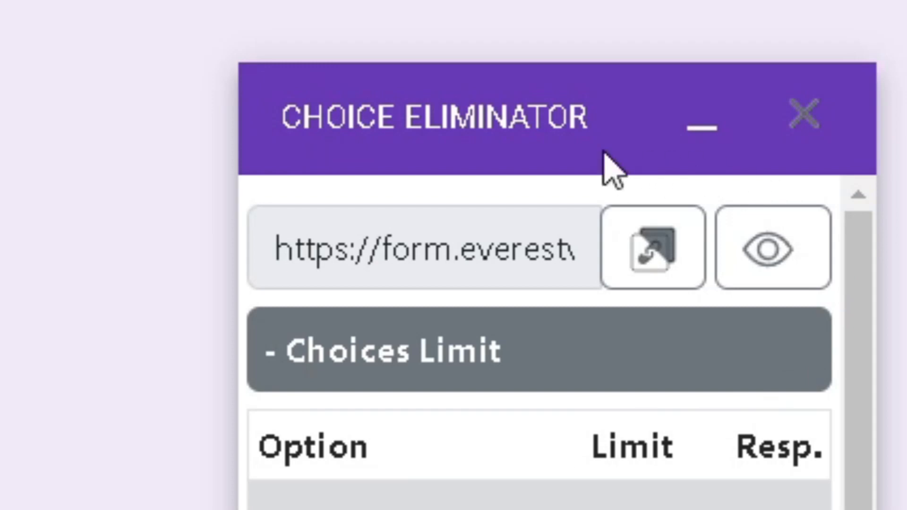
mouse_move(769, 169)
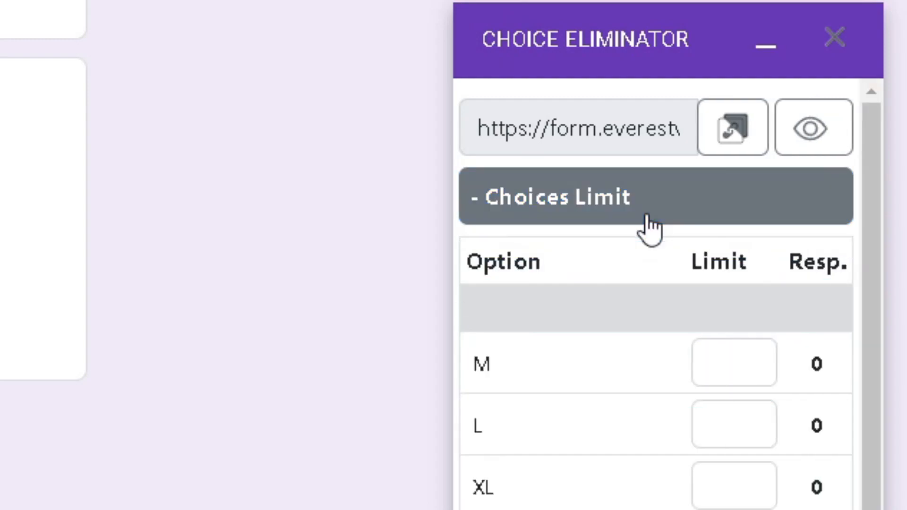
Apply a one-click limit of 2 to all size and clothing choices.
scroll(down, 3)
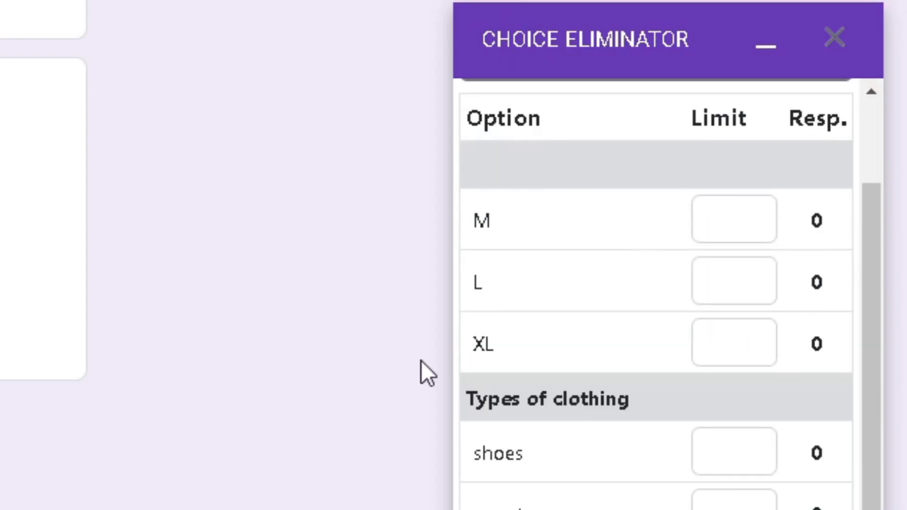
click(733, 220)
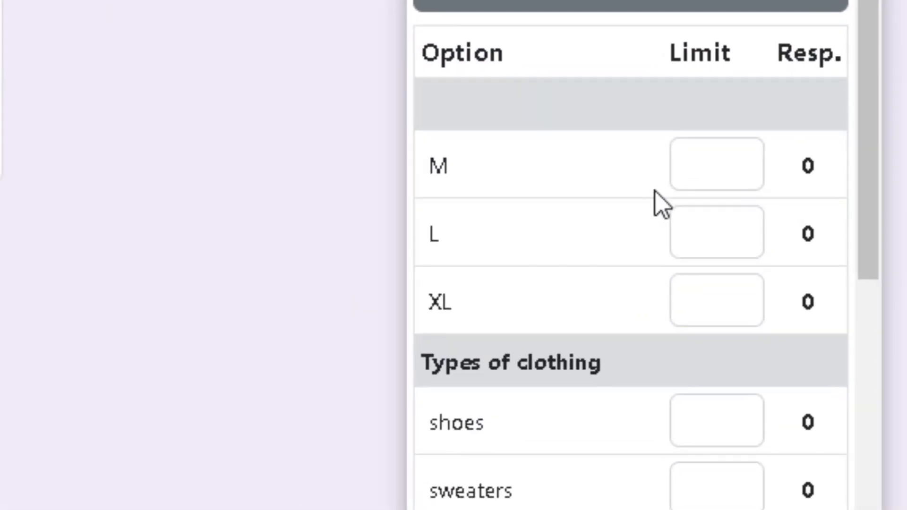
scroll(down, 3)
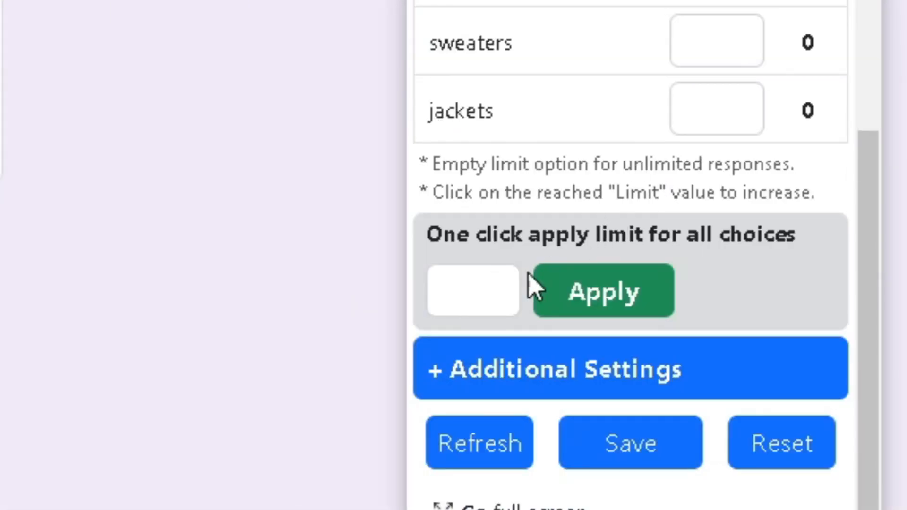
click(472, 291)
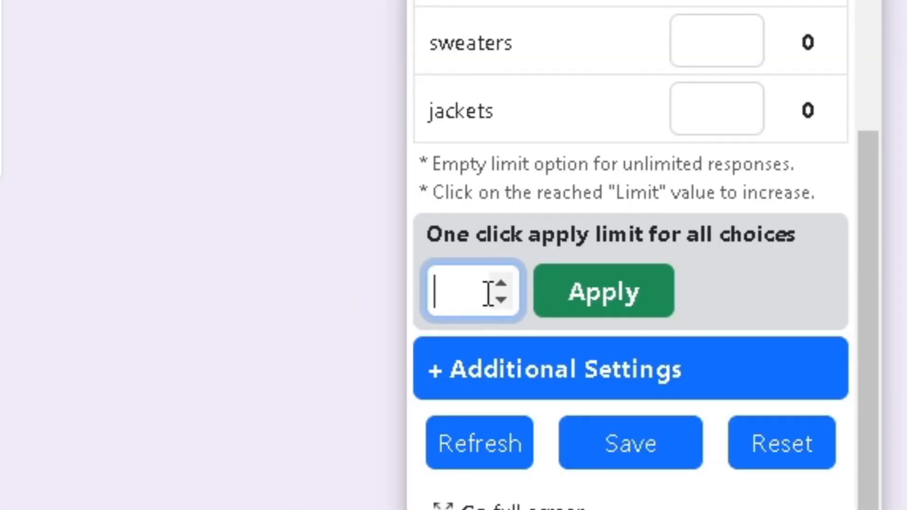
click(603, 291)
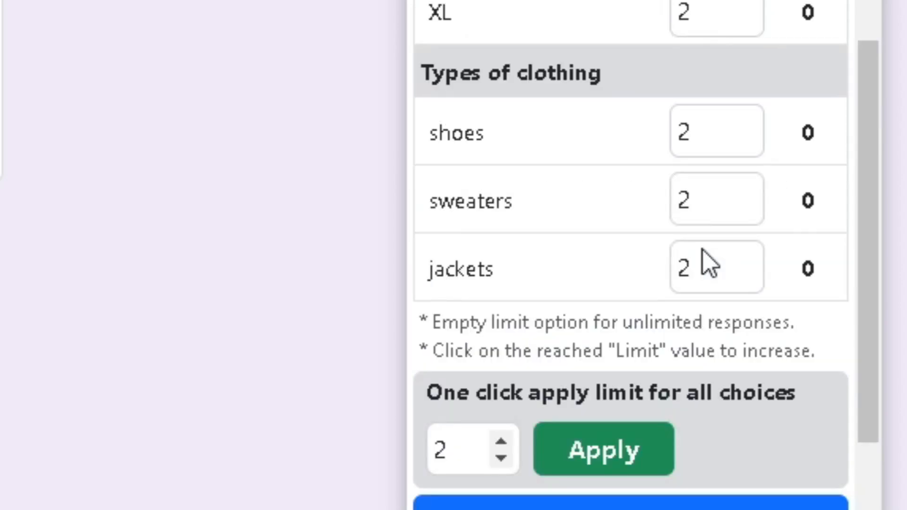
scroll(up, 3)
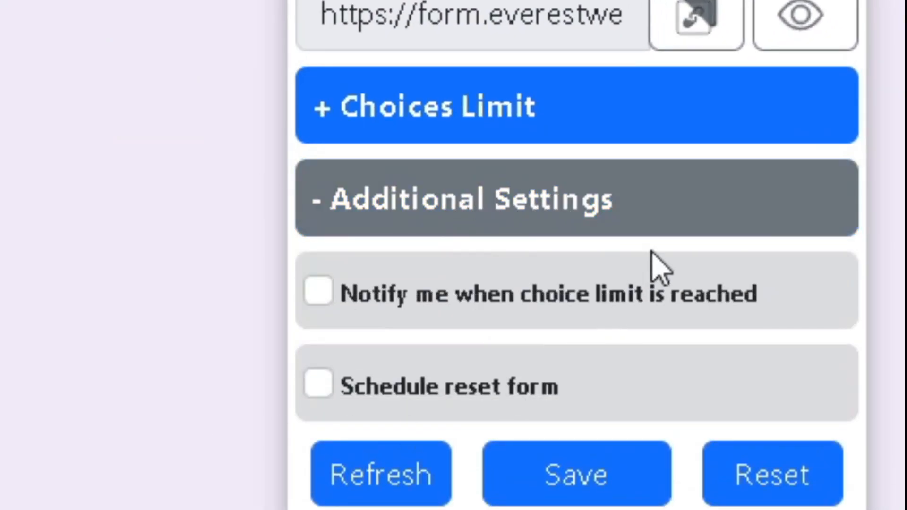
Enable limit-reached email notifications and schedule a reset every Saturday.
click(319, 292)
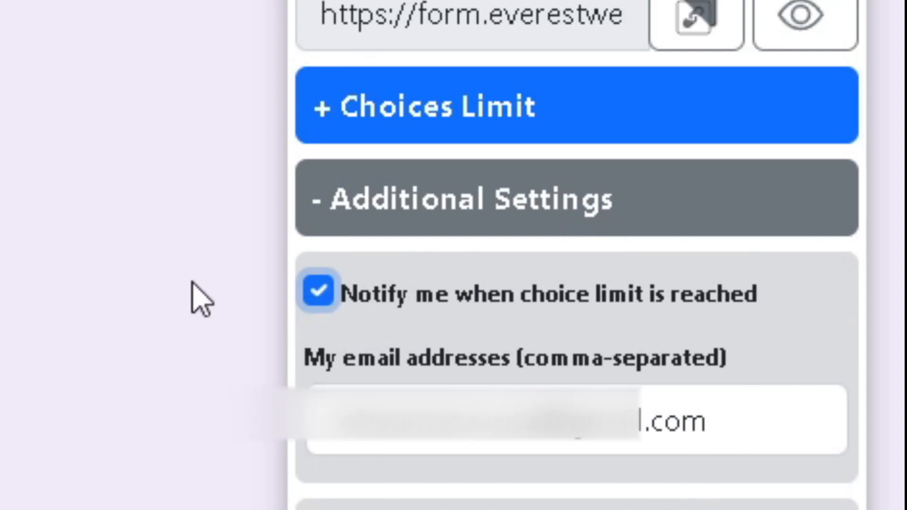
mouse_move(425, 507)
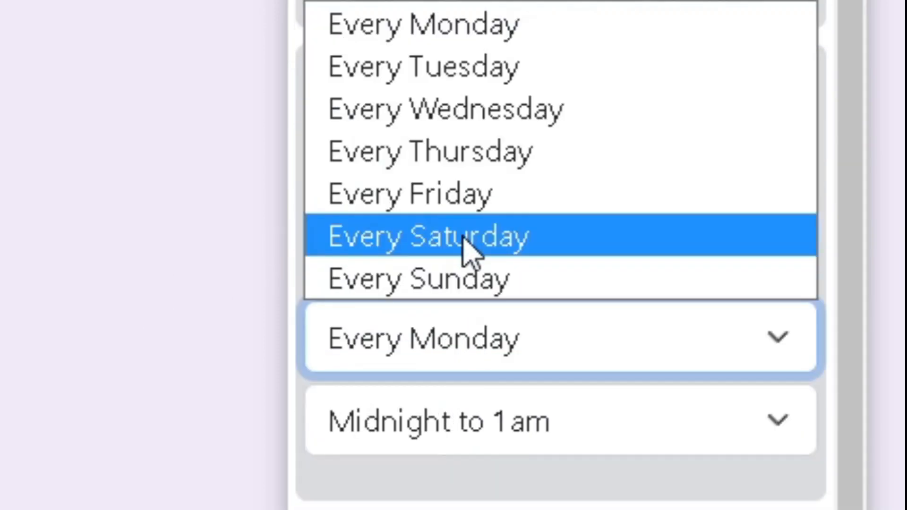
click(425, 236)
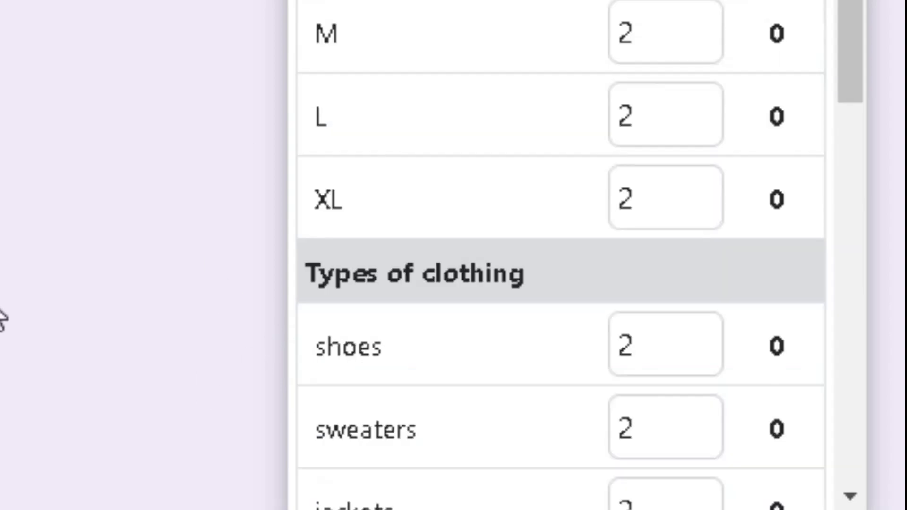
Save the Choice Eliminator settings and close the Save Info confirmation.
scroll(down, 3)
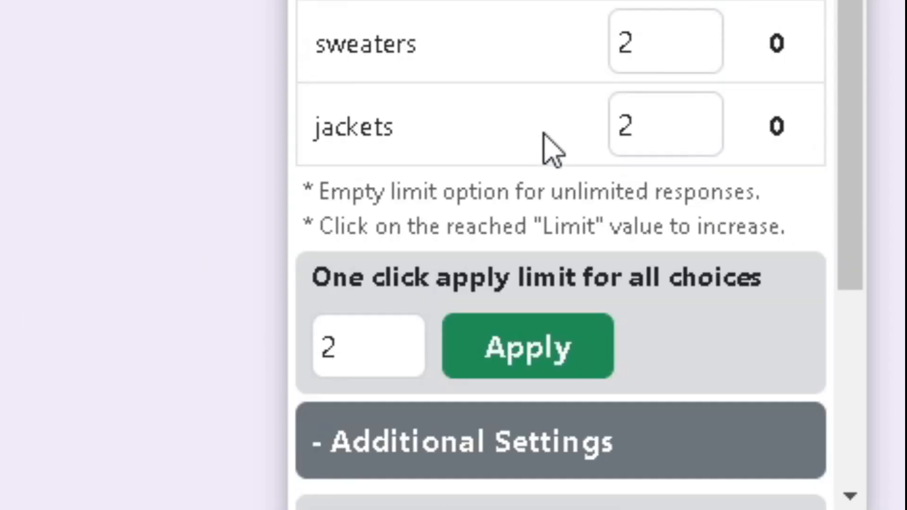
scroll(down, 3)
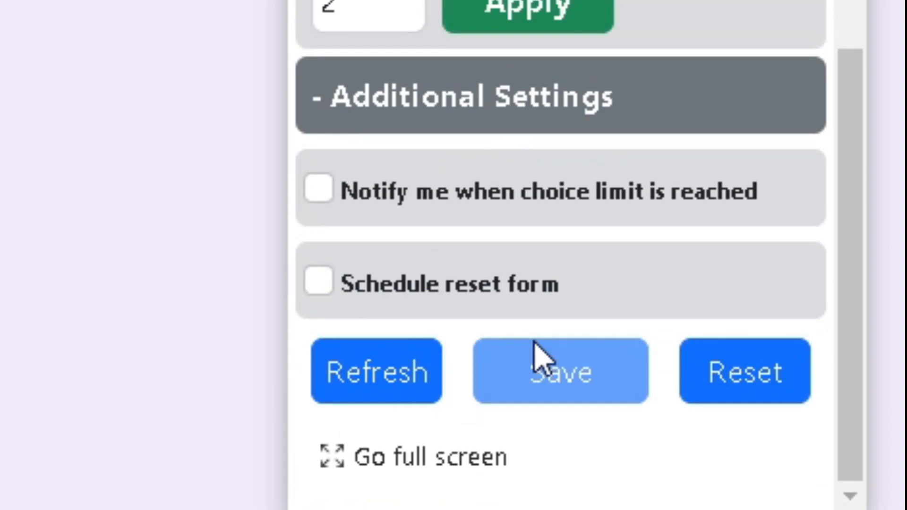
click(559, 371)
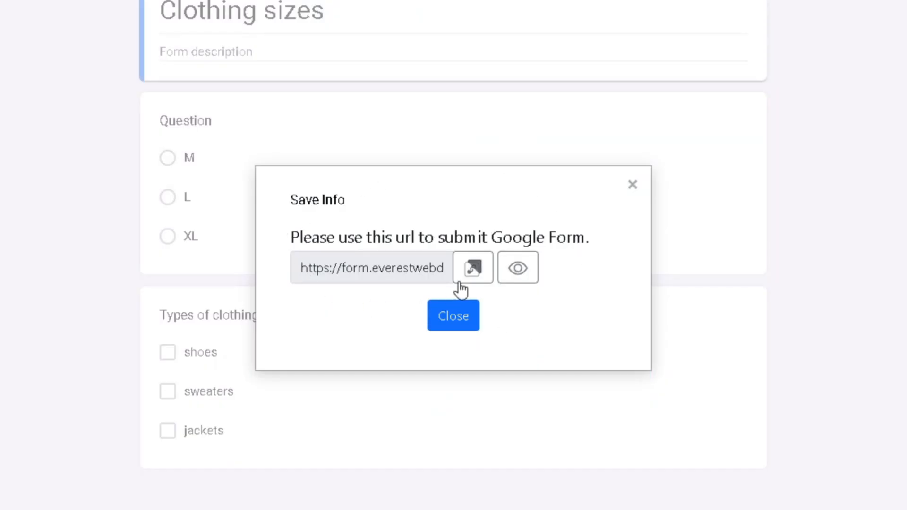
mouse_move(473, 350)
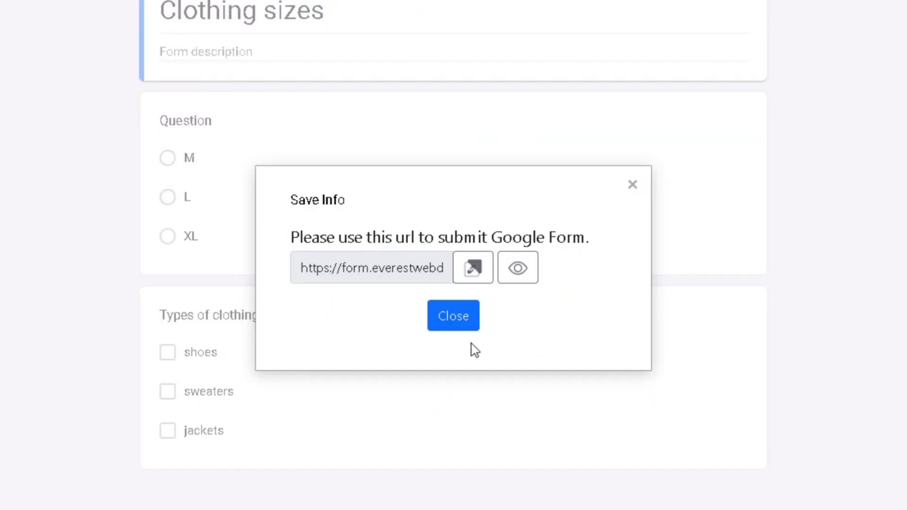
click(453, 316)
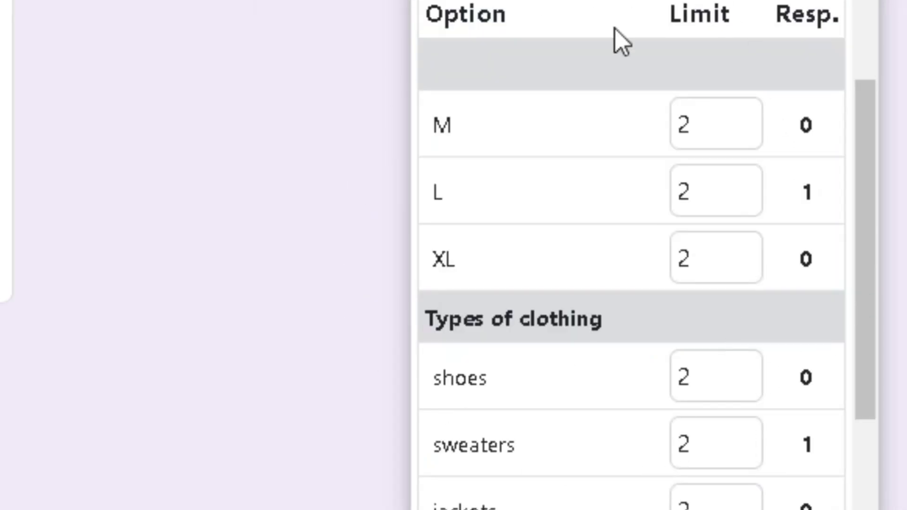
Reset all recorded responses, raising the permanent-deletion warning.
scroll(down, 3)
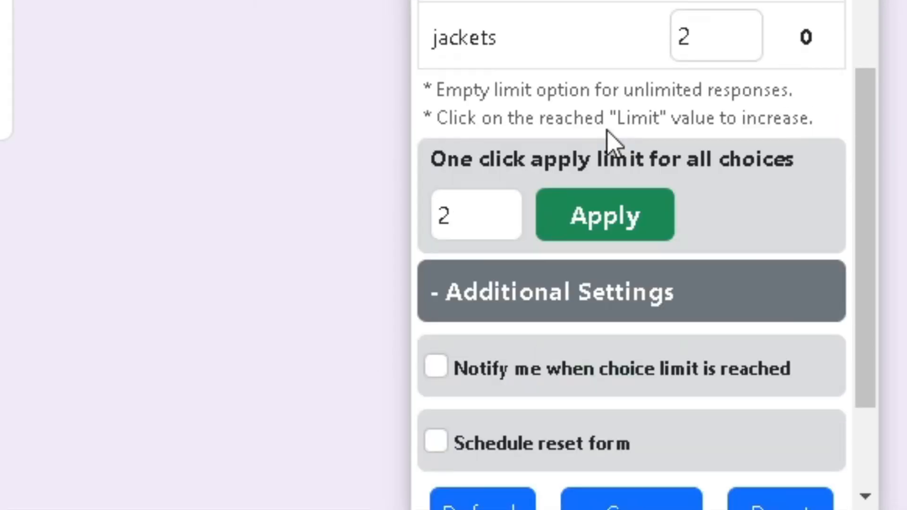
scroll(down, 3)
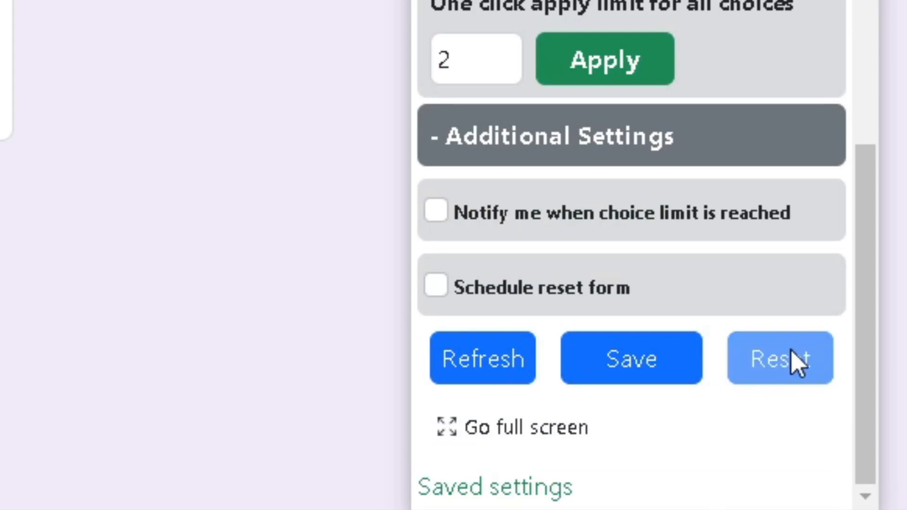
click(780, 357)
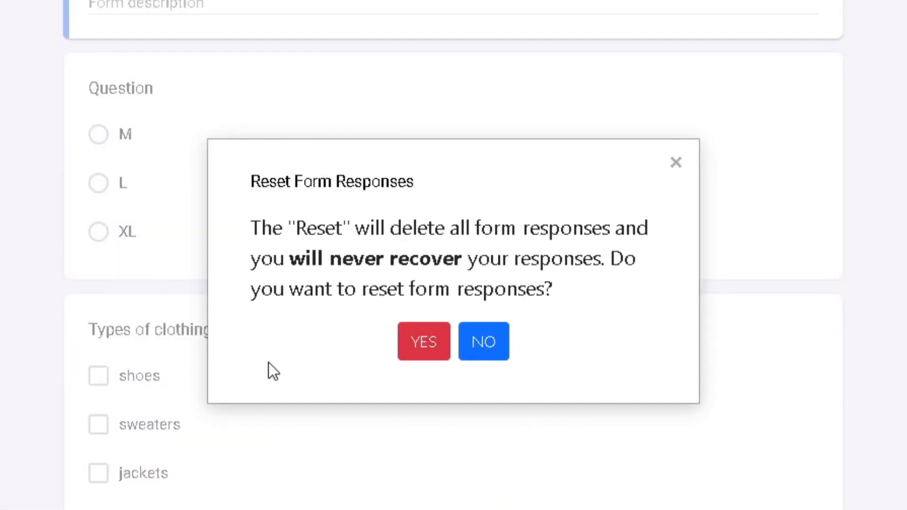